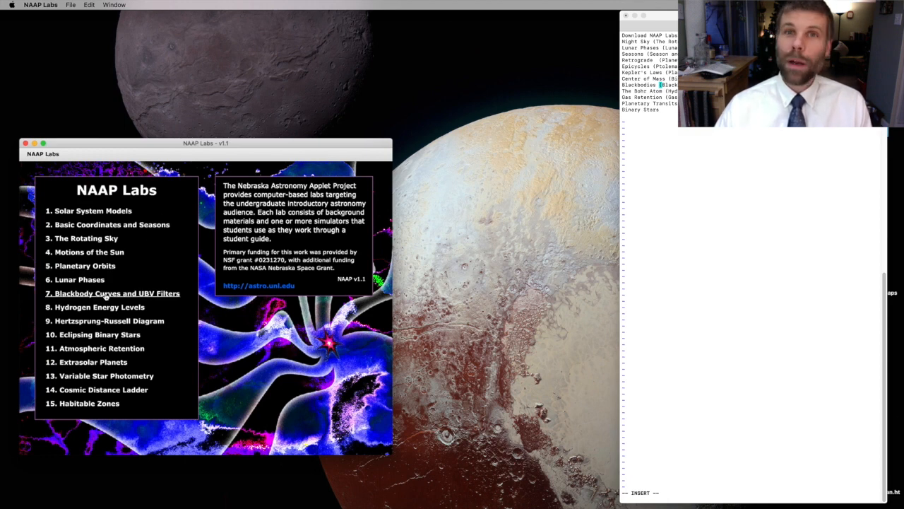
Open lab 7, Blackbody Curves and UBV Filters, and launch its Blackbody Curves and Filters Explorer
click(112, 293)
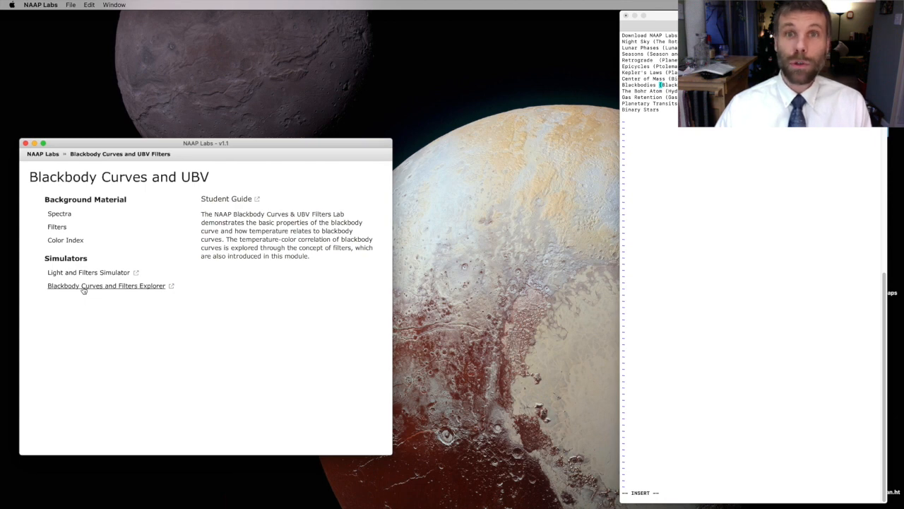
click(106, 285)
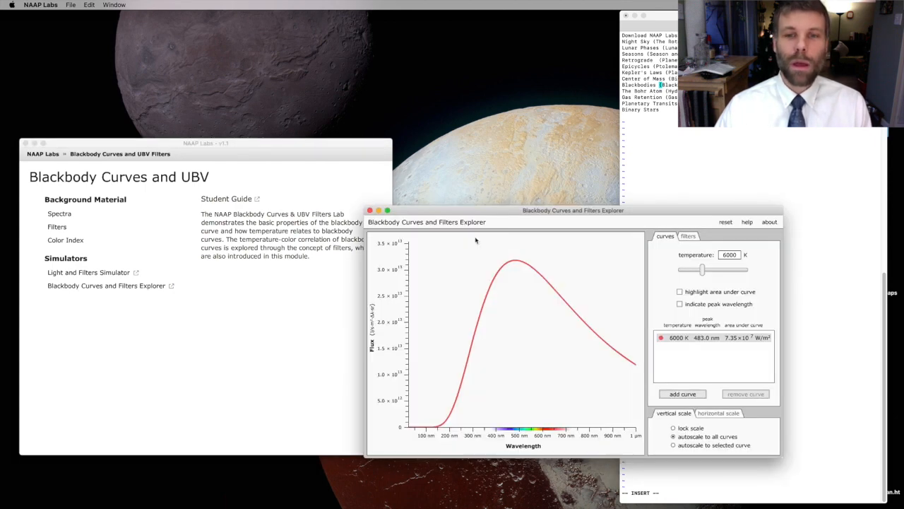
drag(573, 210, 396, 77)
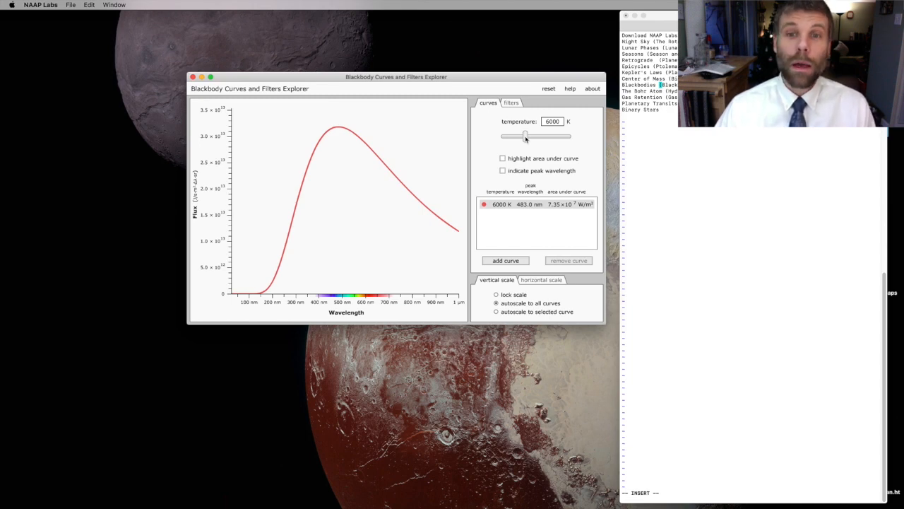
Lower the blackbody temperature step by step from about 5560 K to about 3330 K
drag(526, 135, 524, 137)
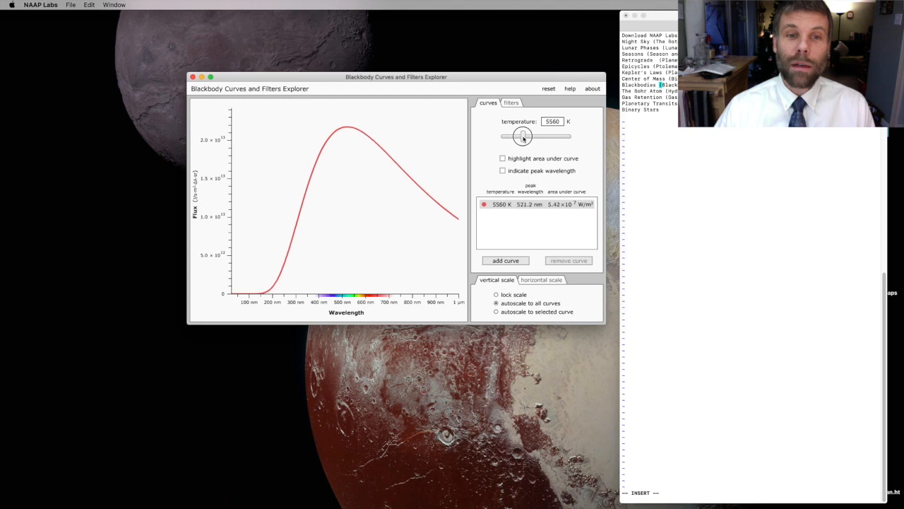
drag(524, 136, 519, 136)
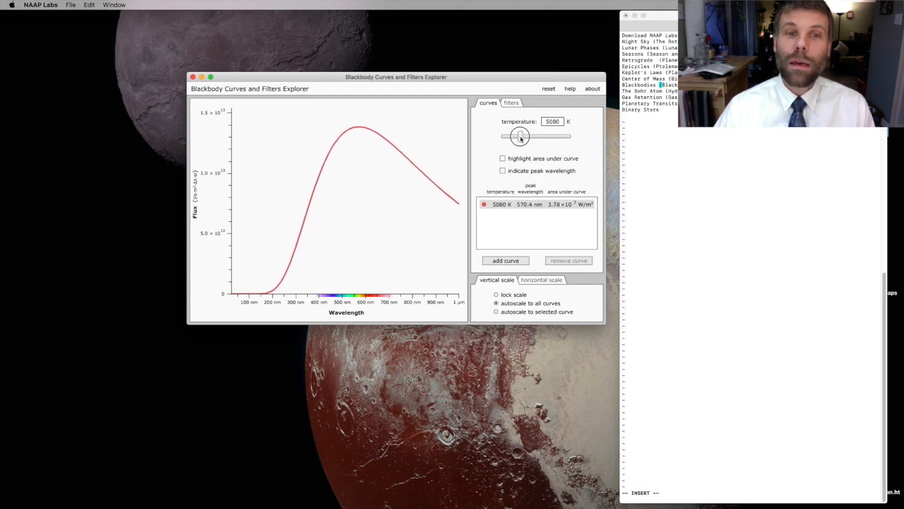
drag(521, 135, 513, 136)
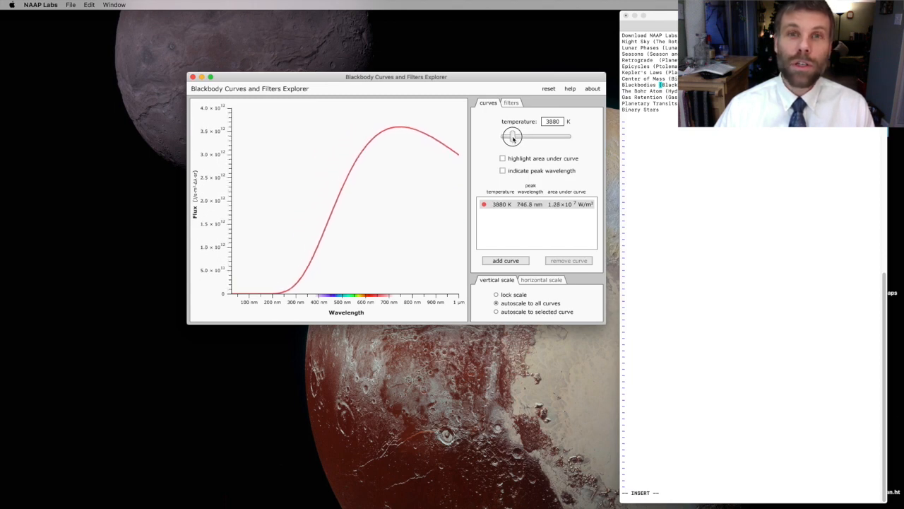
drag(514, 135, 511, 136)
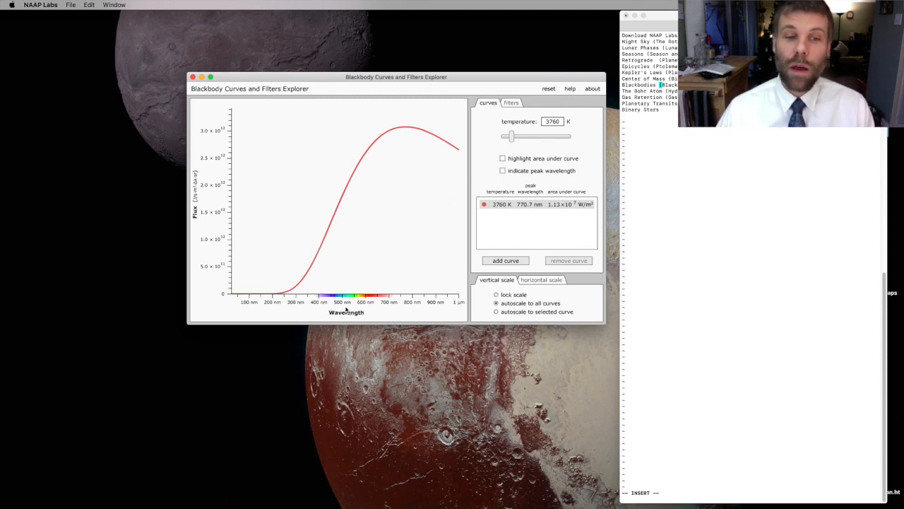
mouse_move(420, 317)
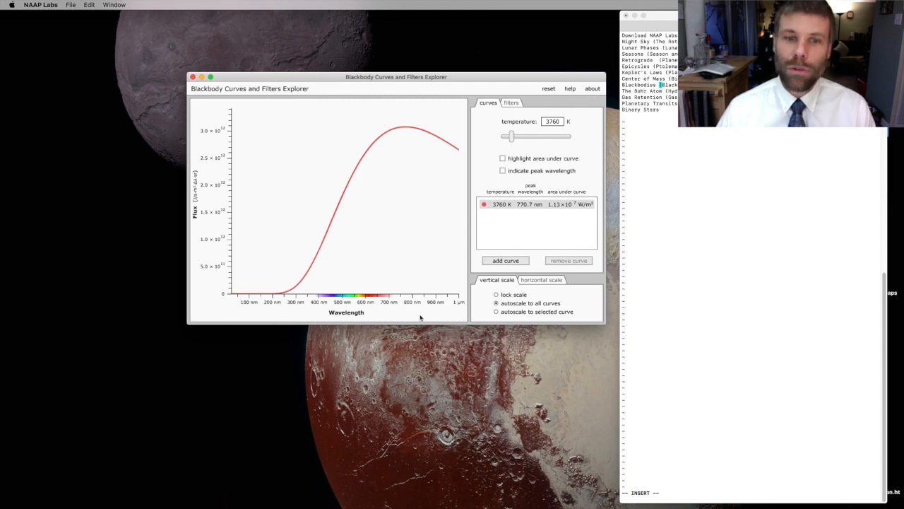
mouse_move(436, 302)
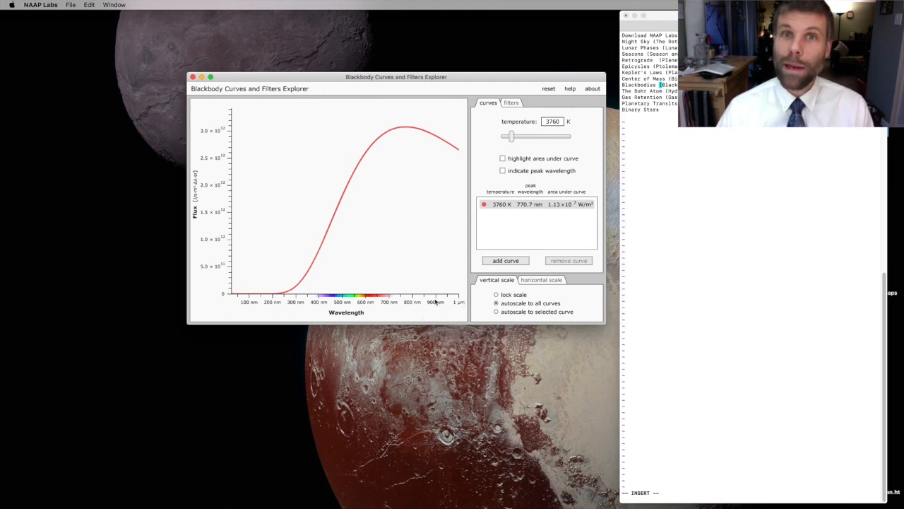
mouse_move(354, 293)
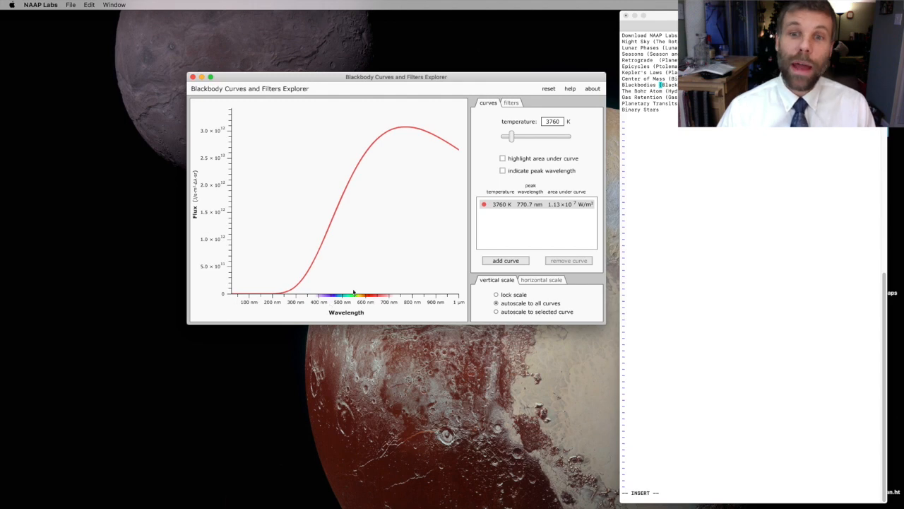
drag(514, 137, 510, 138)
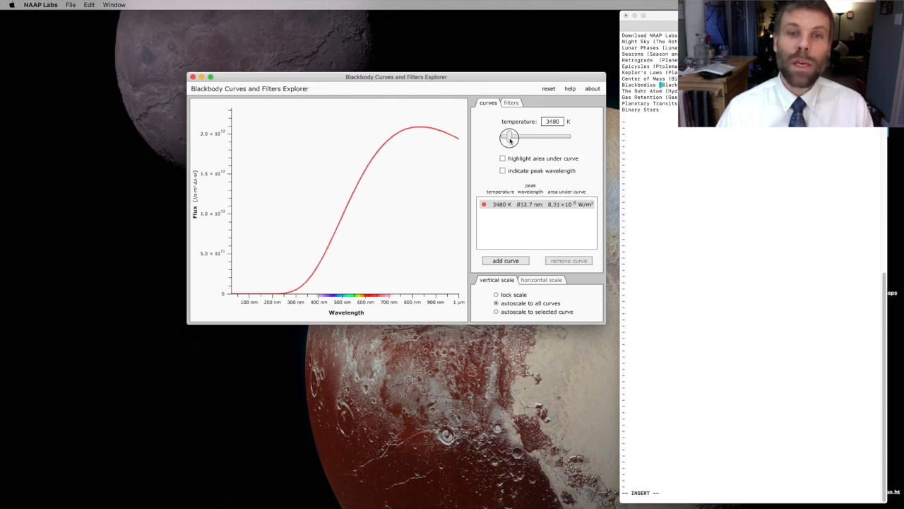
drag(510, 137, 508, 138)
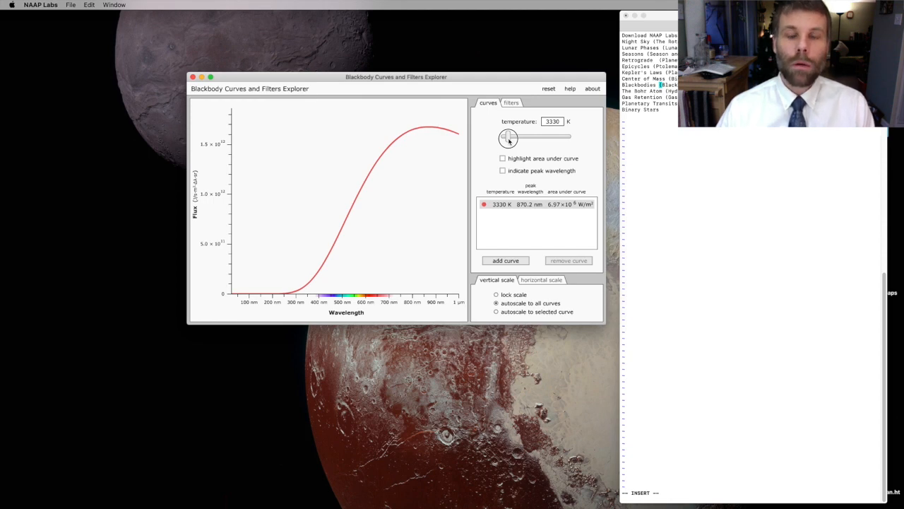
Raise the blackbody temperature from about 3650 K through 7860 K to about 12900 K
drag(507, 137, 512, 138)
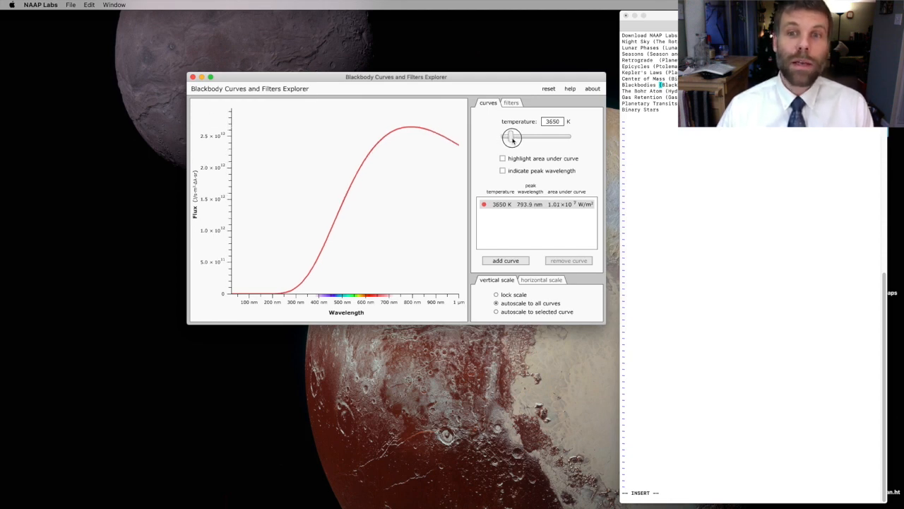
drag(511, 136, 535, 137)
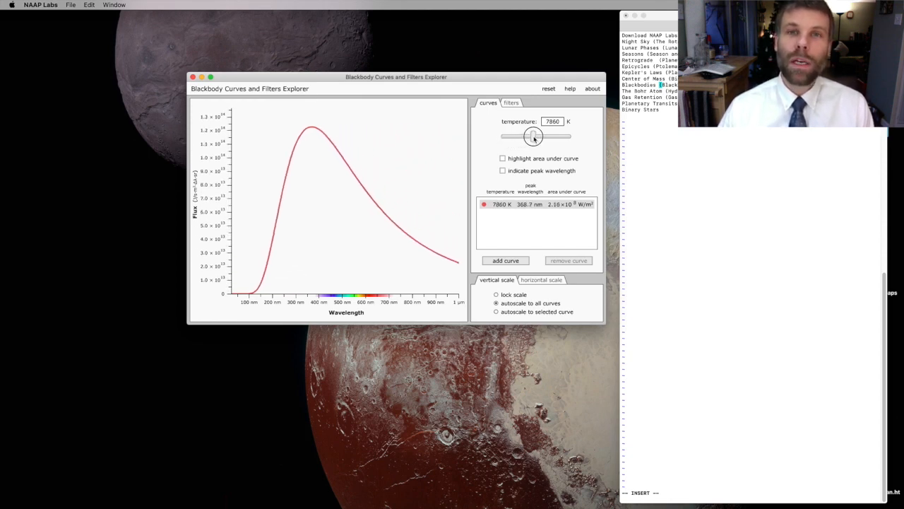
drag(533, 136, 550, 135)
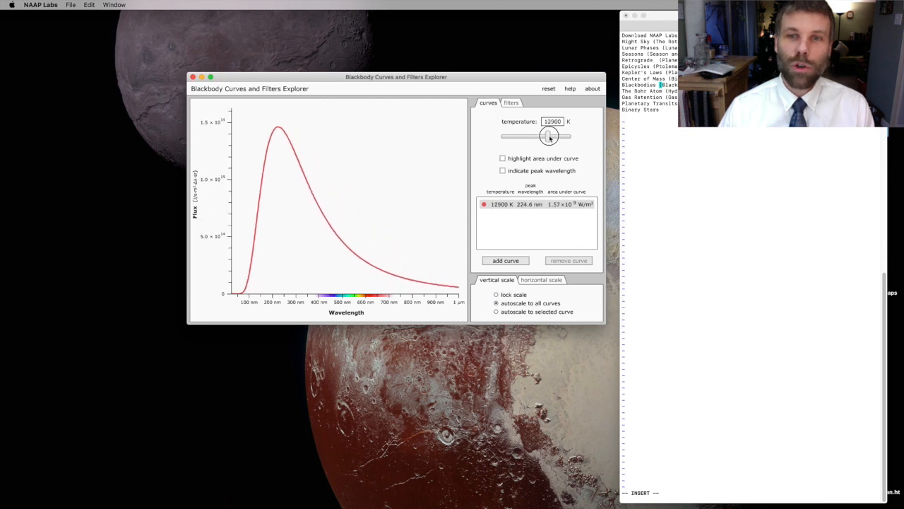
drag(550, 136, 559, 136)
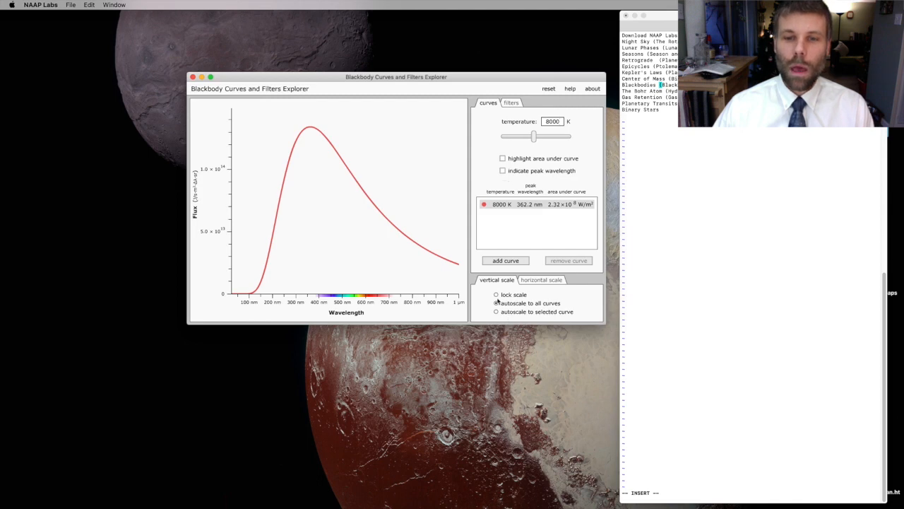
Select 'lock scale' for the vertical axis so a 6000 K curve sits lower
click(497, 295)
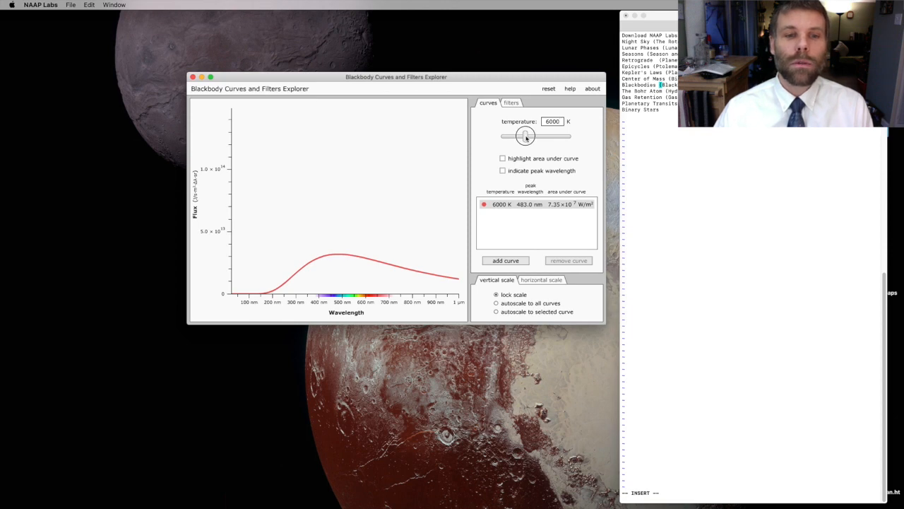
Raise the temperature through 6470, 7290, 8350 and 8600 K up to about 10800 K
drag(523, 136, 528, 136)
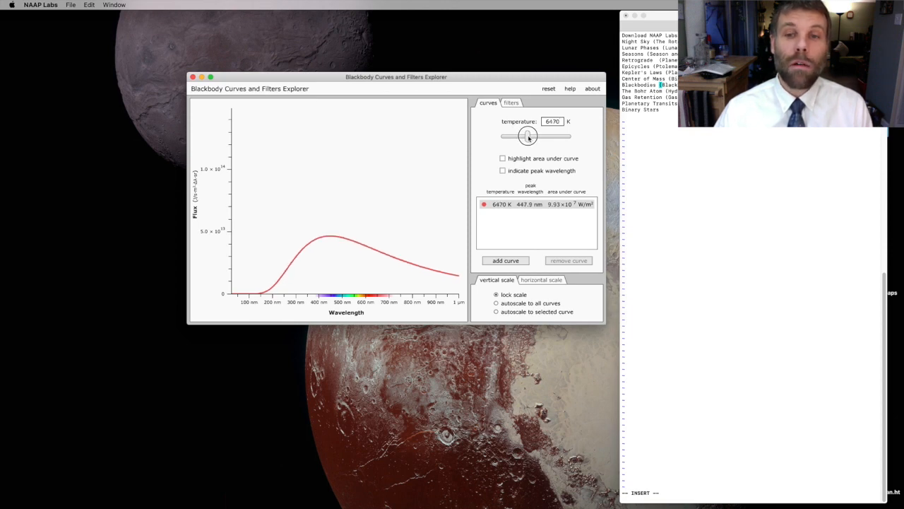
drag(527, 135, 532, 135)
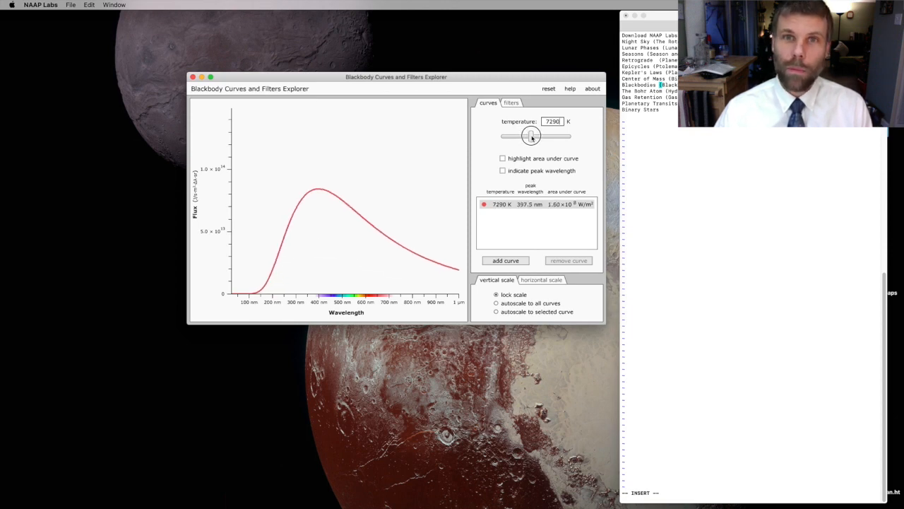
drag(530, 135, 535, 135)
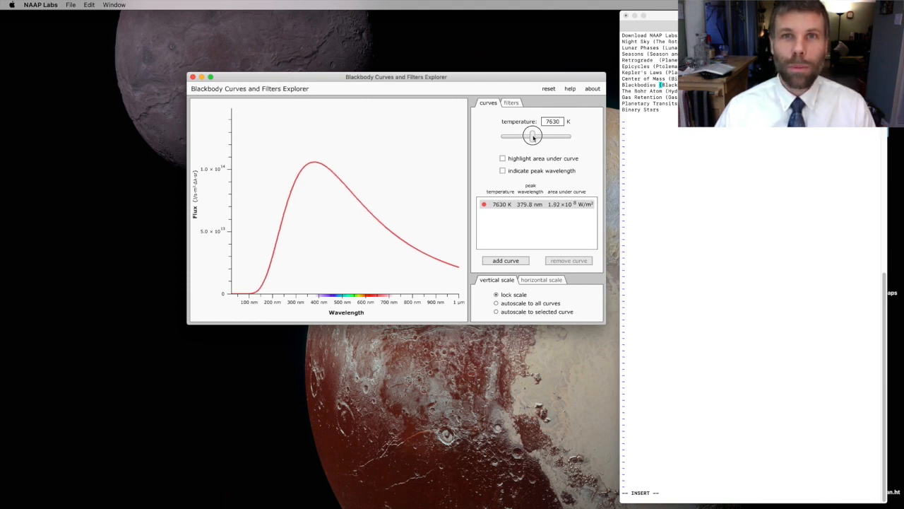
drag(532, 136, 537, 136)
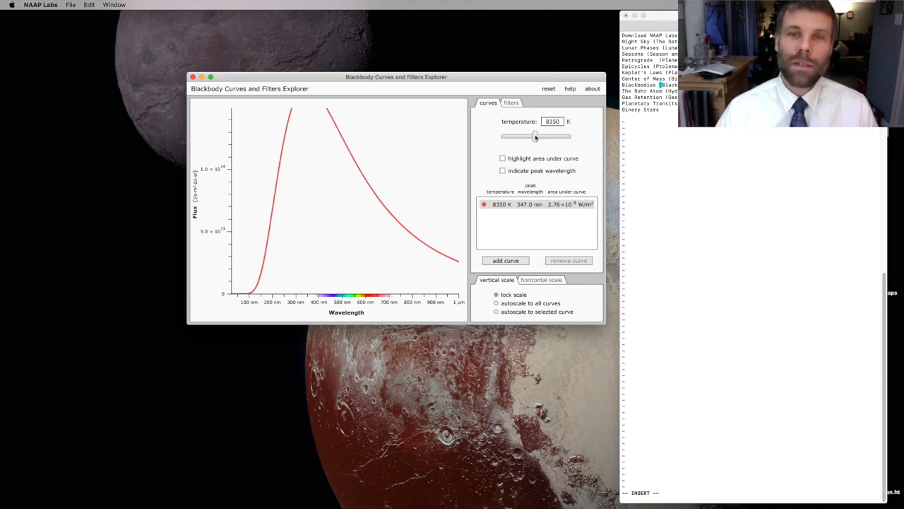
drag(533, 136, 537, 135)
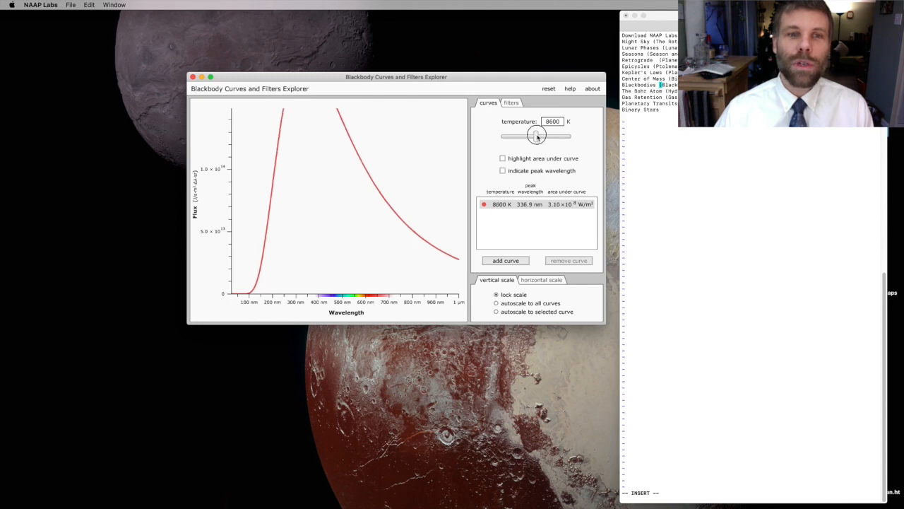
drag(535, 135, 544, 135)
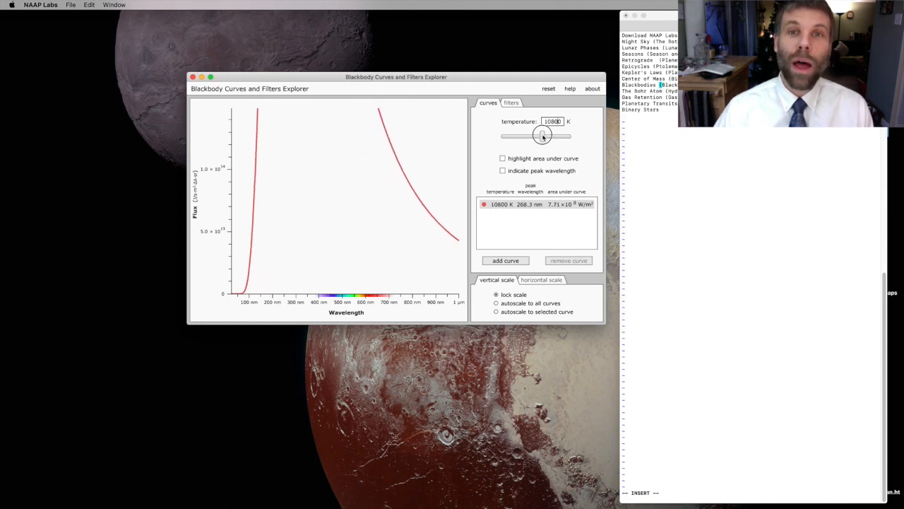
Bring the temperature down through 8860, 7510 and 5230 K, settling at 7290 K
drag(543, 136, 536, 137)
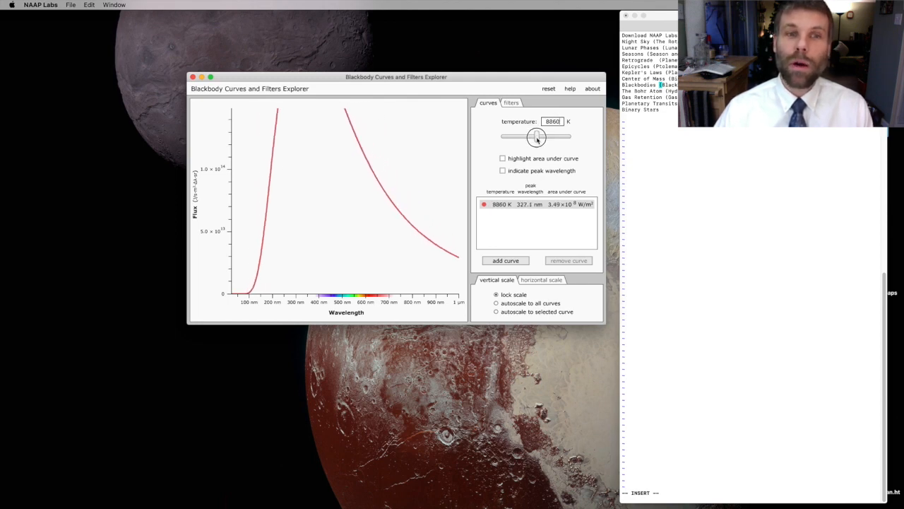
drag(539, 136, 532, 137)
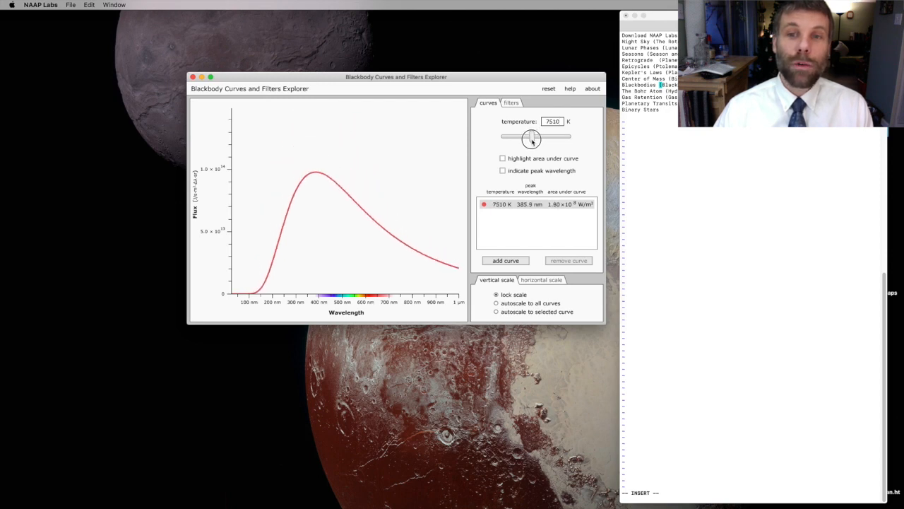
drag(532, 138, 527, 138)
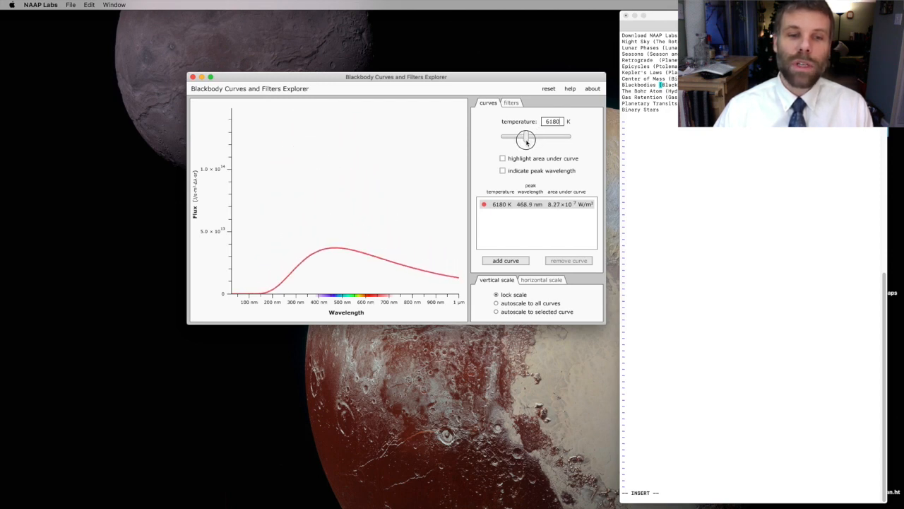
drag(525, 140, 521, 139)
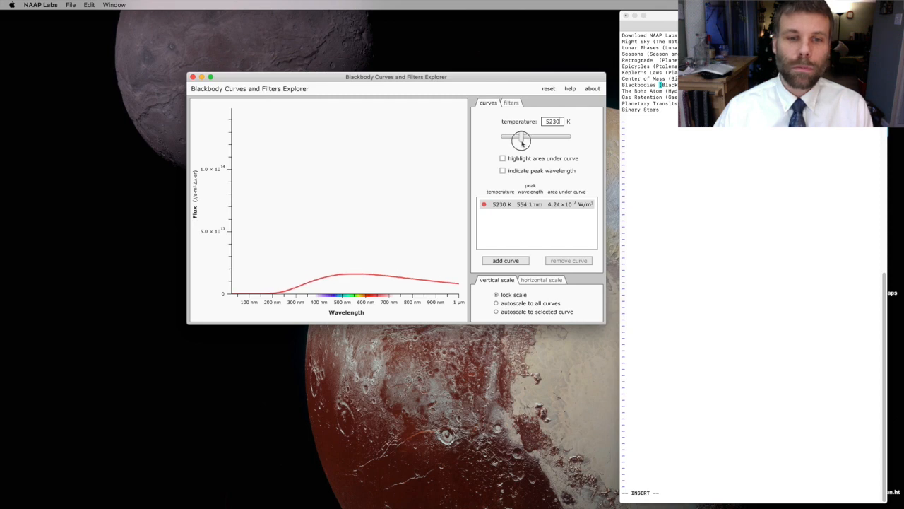
drag(520, 140, 523, 140)
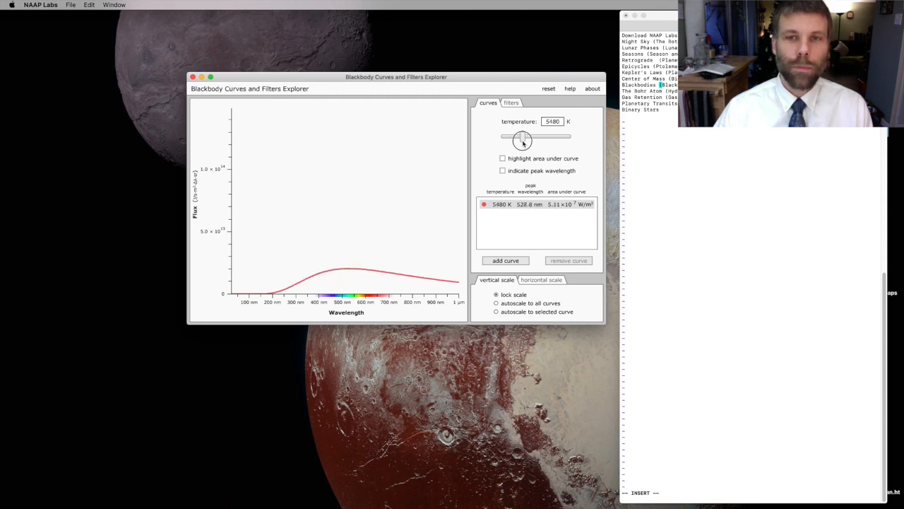
drag(521, 136, 532, 138)
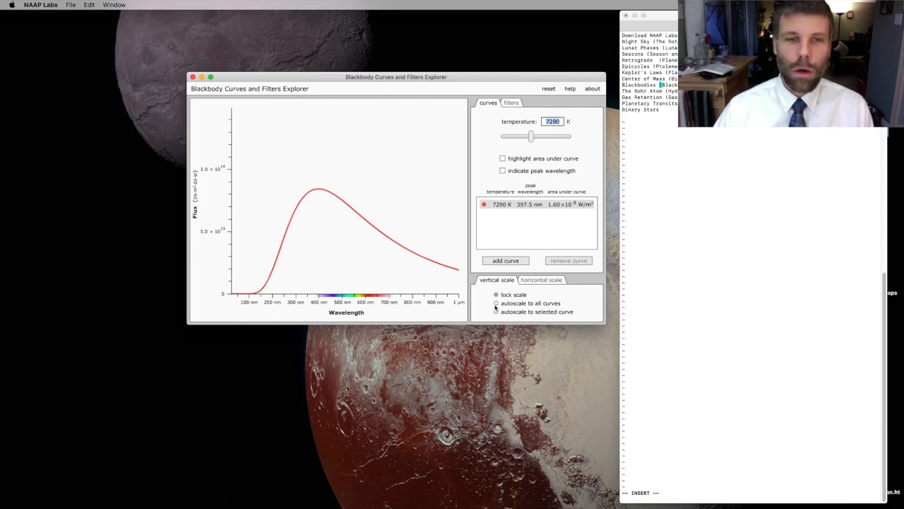
Set temperature to 6000 K and switch vertical scaling to 'autoscale to selected curve'
click(497, 302)
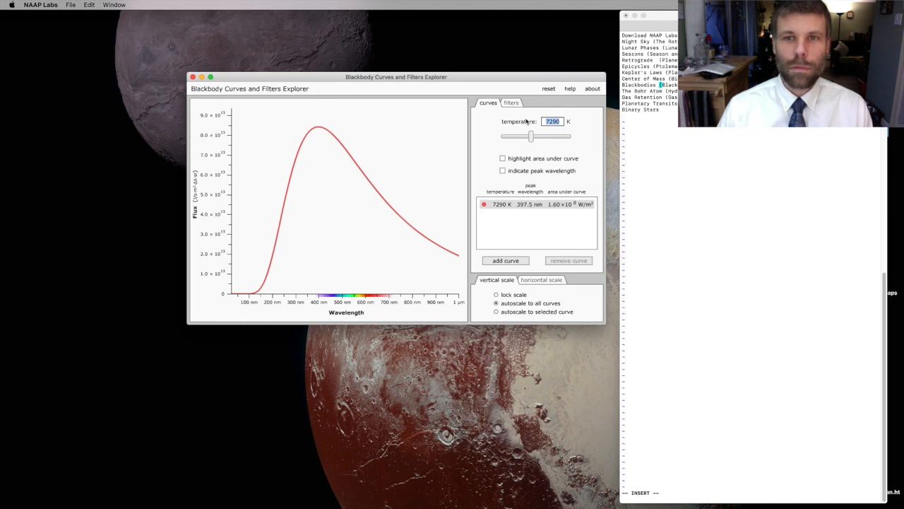
text(6000)
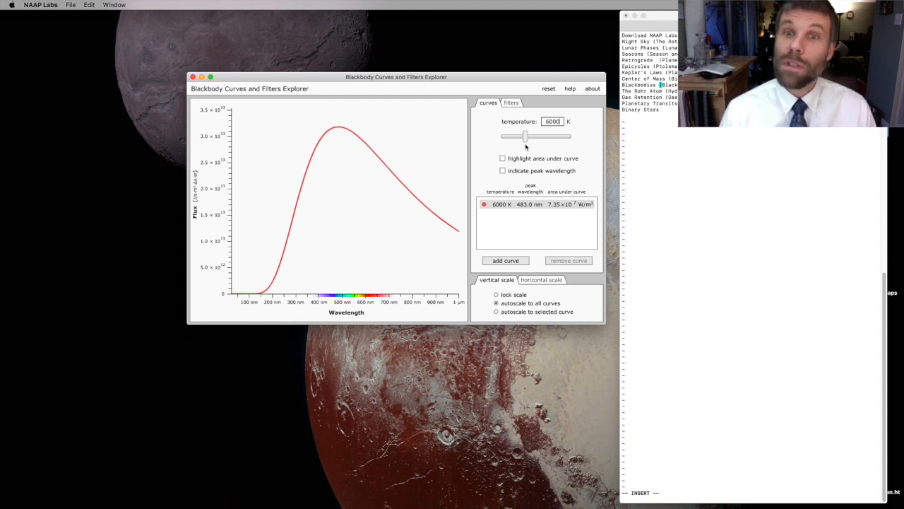
mouse_move(544, 256)
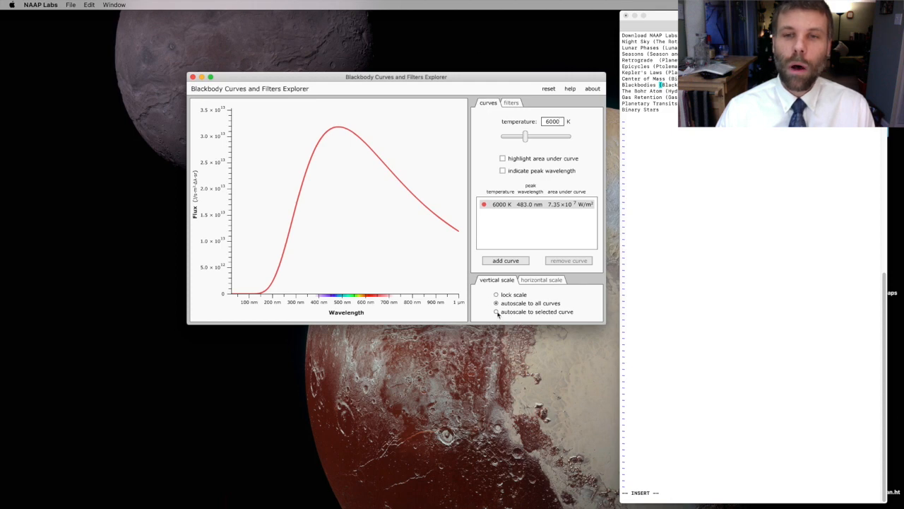
click(496, 311)
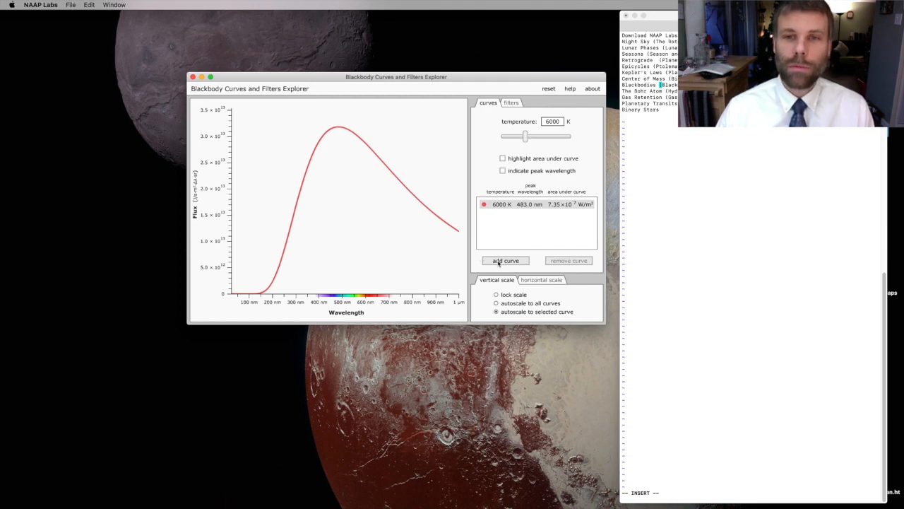
Add a 4000 K blackbody curve and reselect the 6000 K curve
click(506, 261)
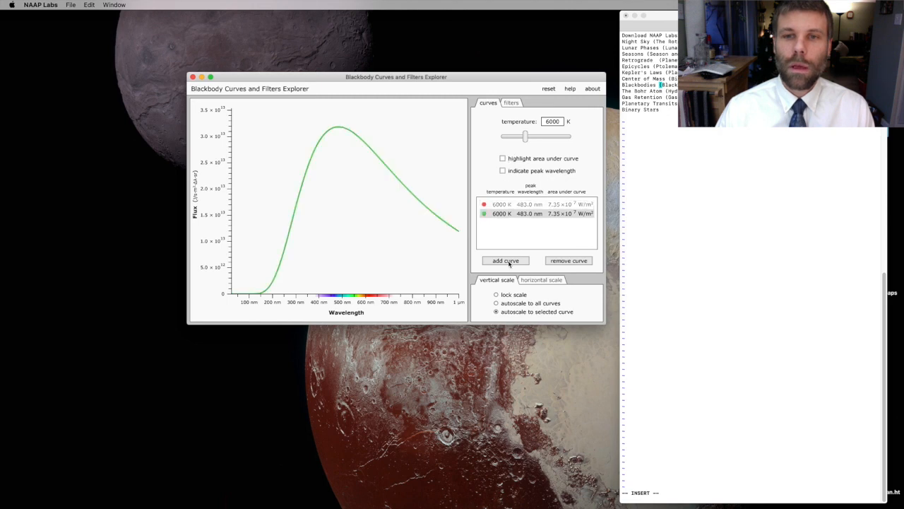
triple_click(552, 121)
text(4000)
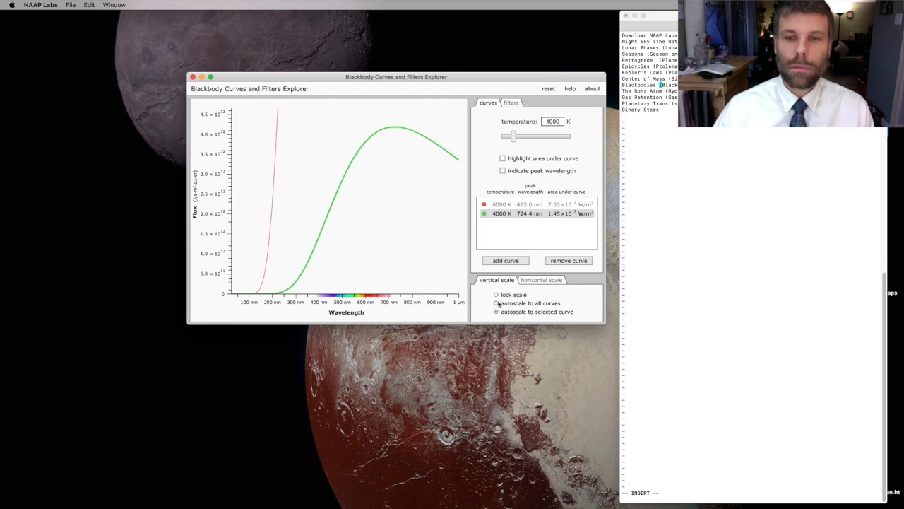
click(501, 204)
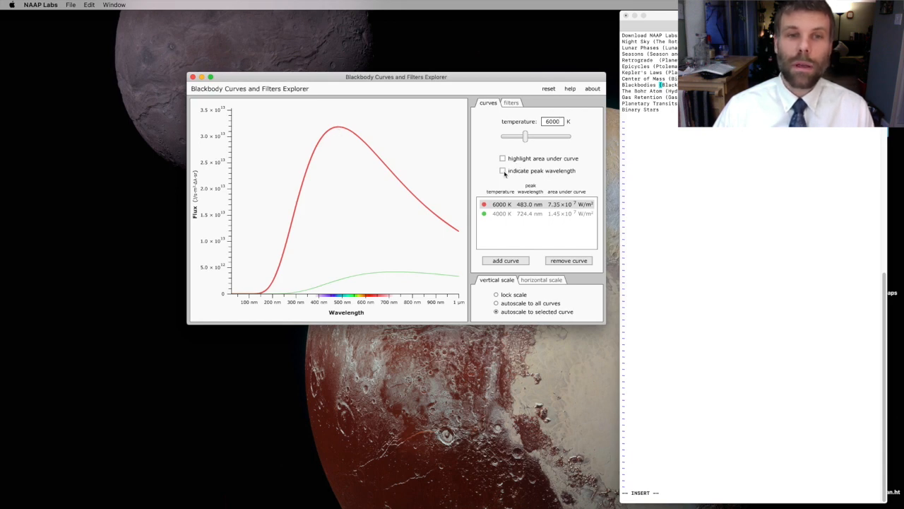
Tick 'indicate peak wavelength' to mark the 6000 K curve's peak at 483.0 nm
click(502, 170)
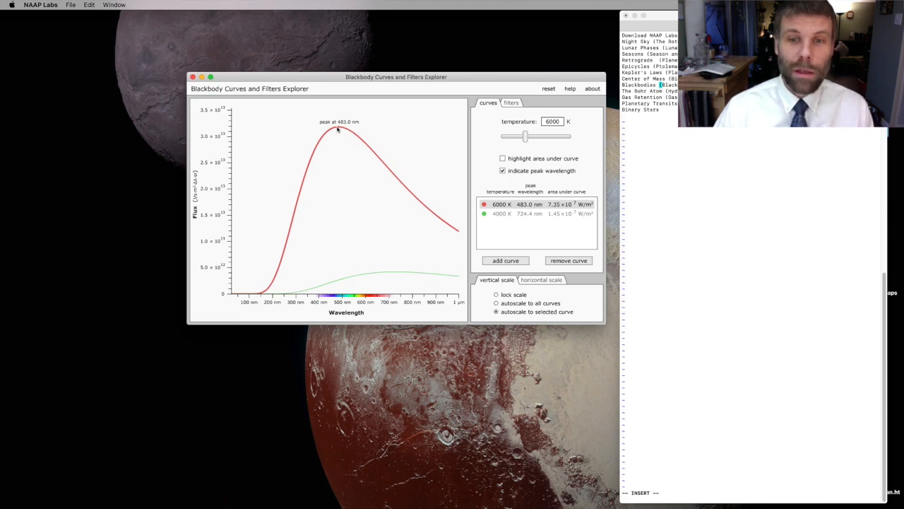
mouse_move(397, 275)
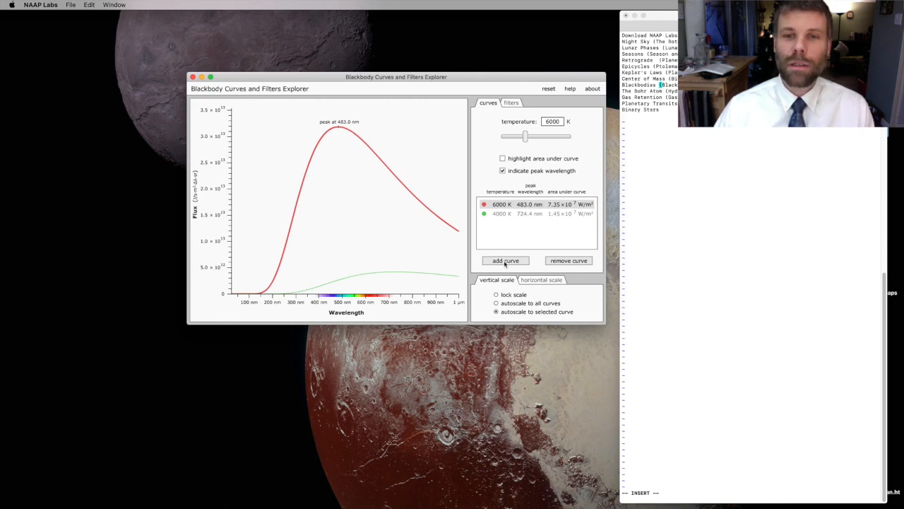
Add a 10000 K curve peaking at 289.8 nm, switching between 6000 K and 10000 K curves
click(506, 260)
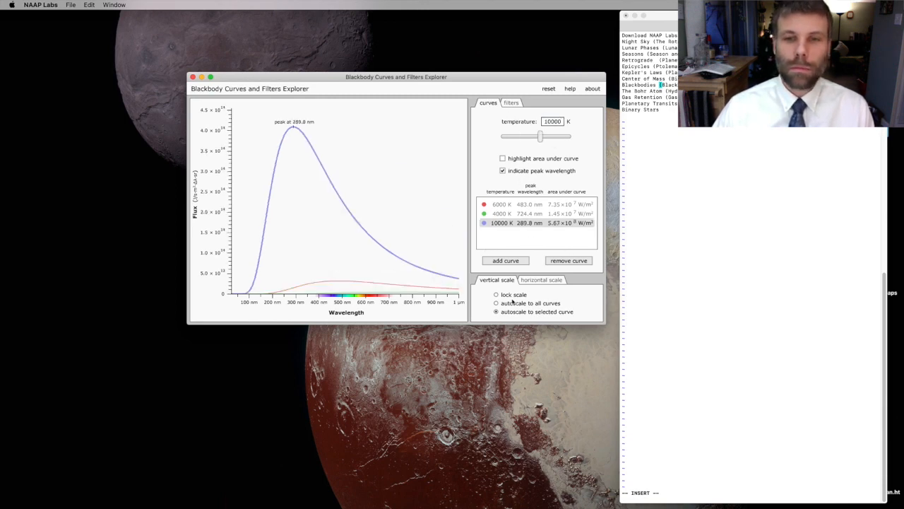
click(501, 204)
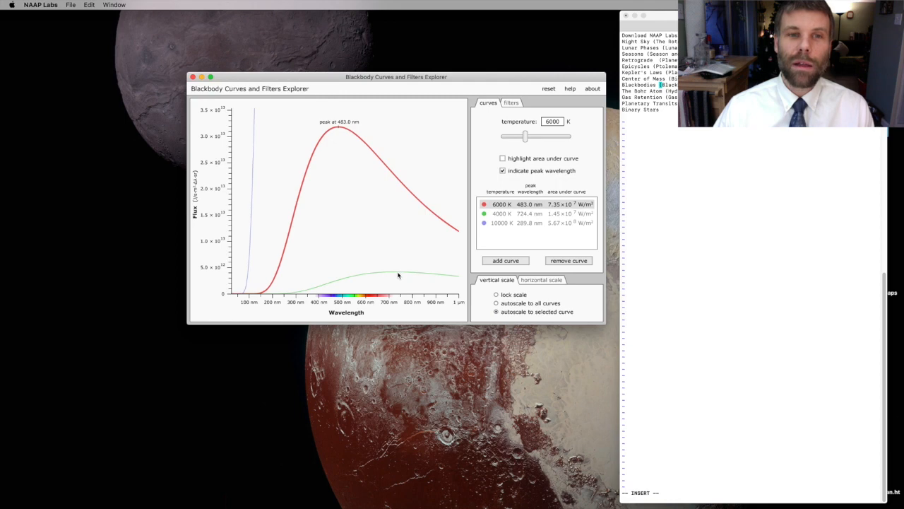
mouse_move(338, 129)
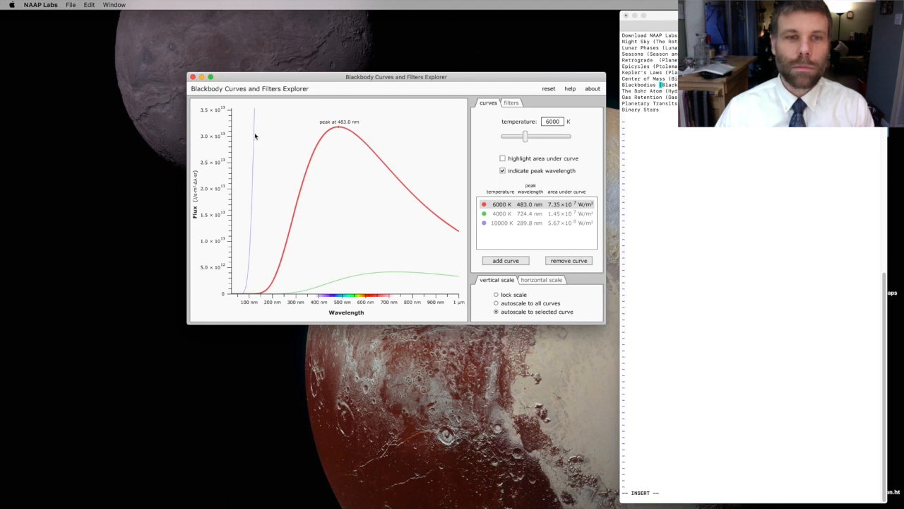
click(501, 222)
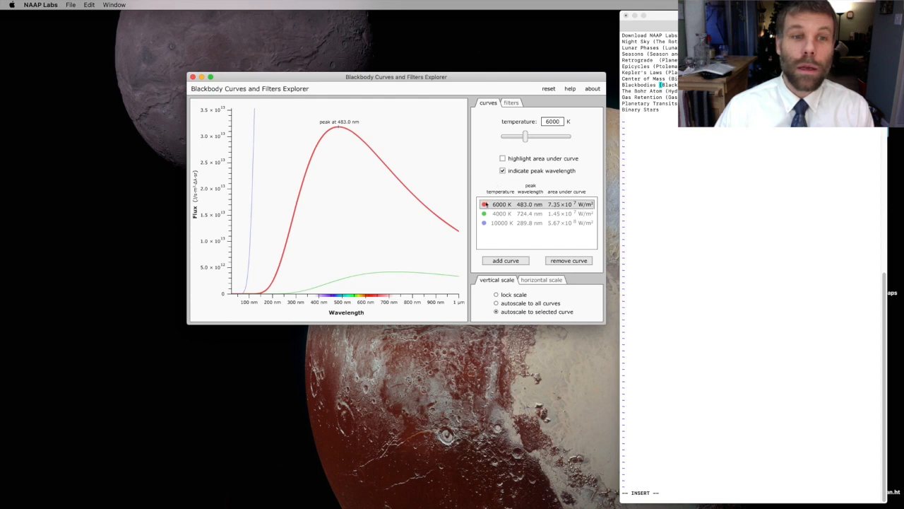
click(499, 223)
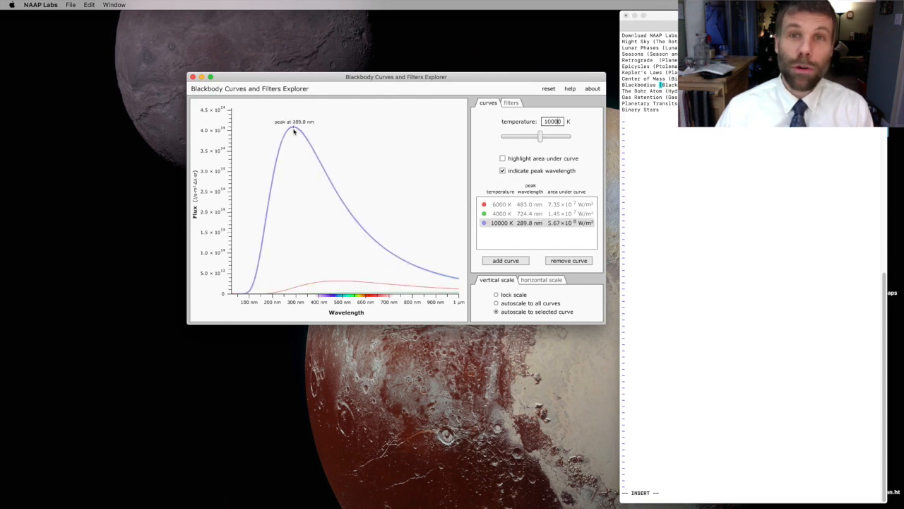